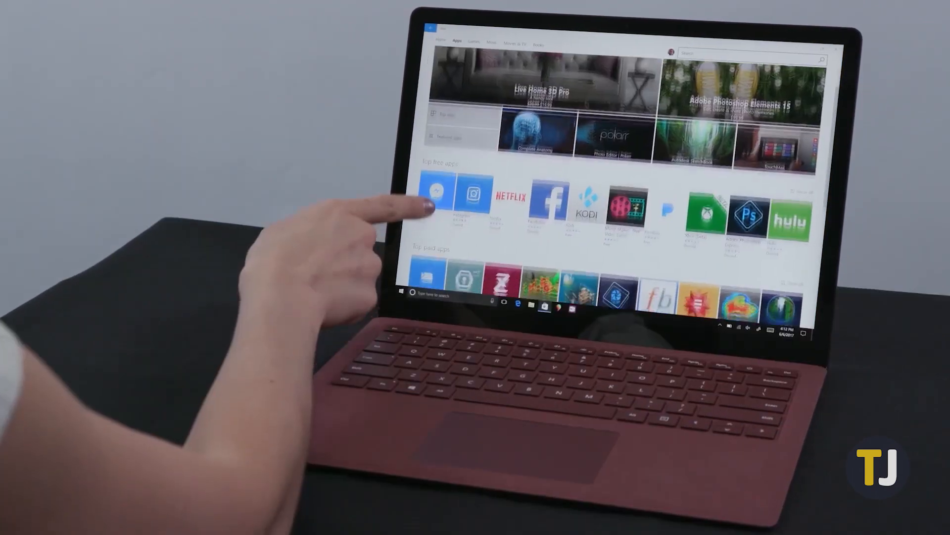
Step: Launch Task Manager from the taskbar to view running apps and background processes
scroll(down, 3)
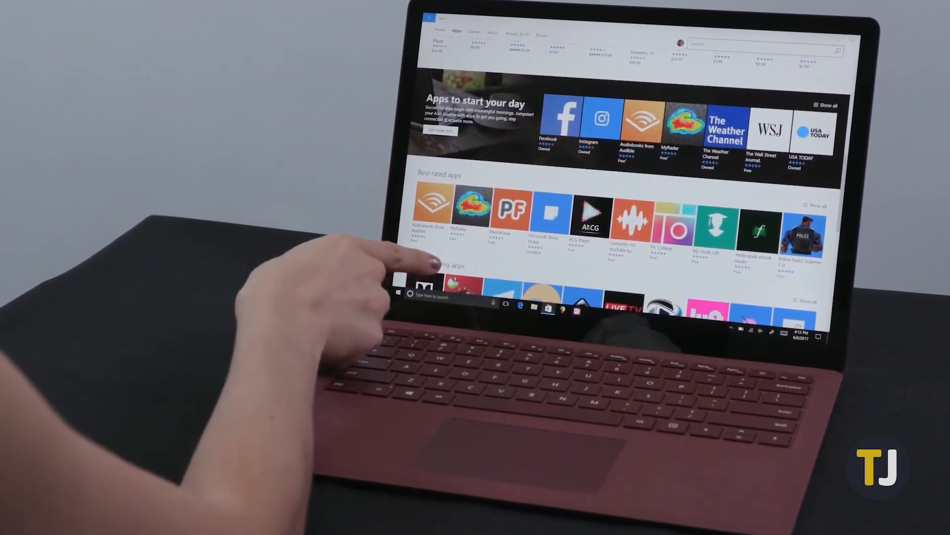
scroll(down, 3)
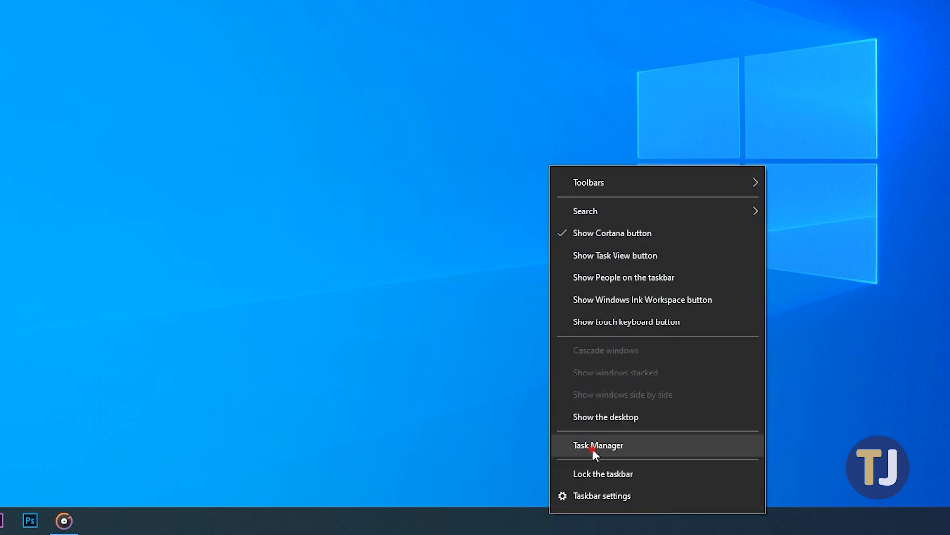
click(598, 445)
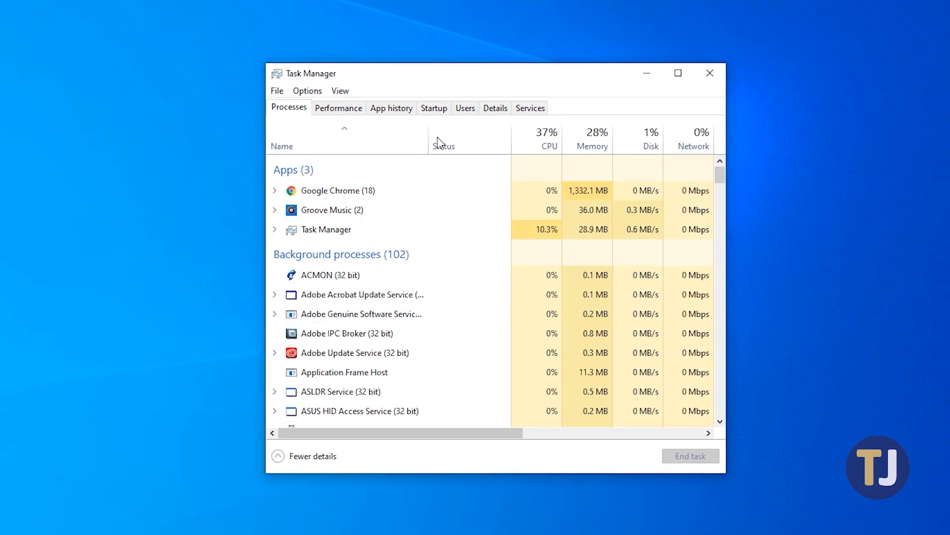
Step: On the Startup tab, disable Logitech Gaming Framework and iTunesHelper
click(434, 108)
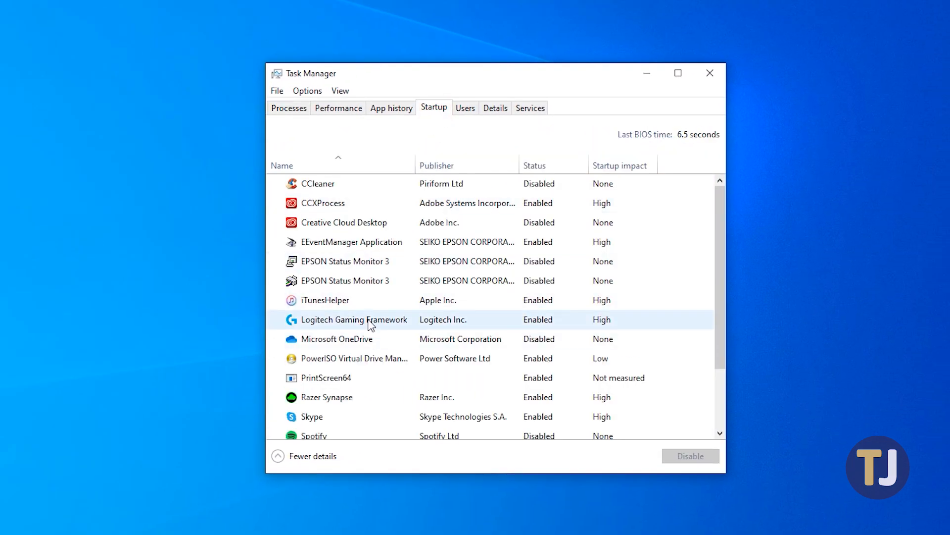
click(355, 319)
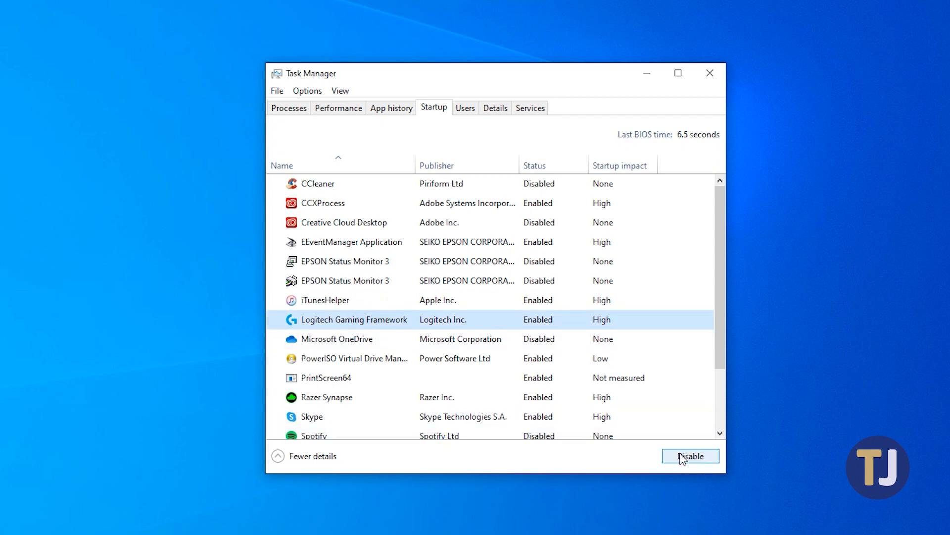
click(689, 455)
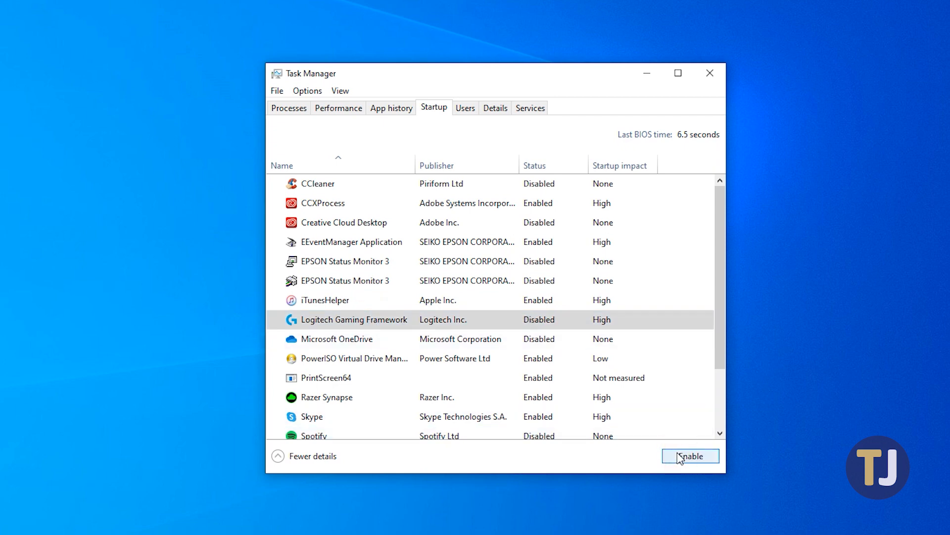
click(325, 300)
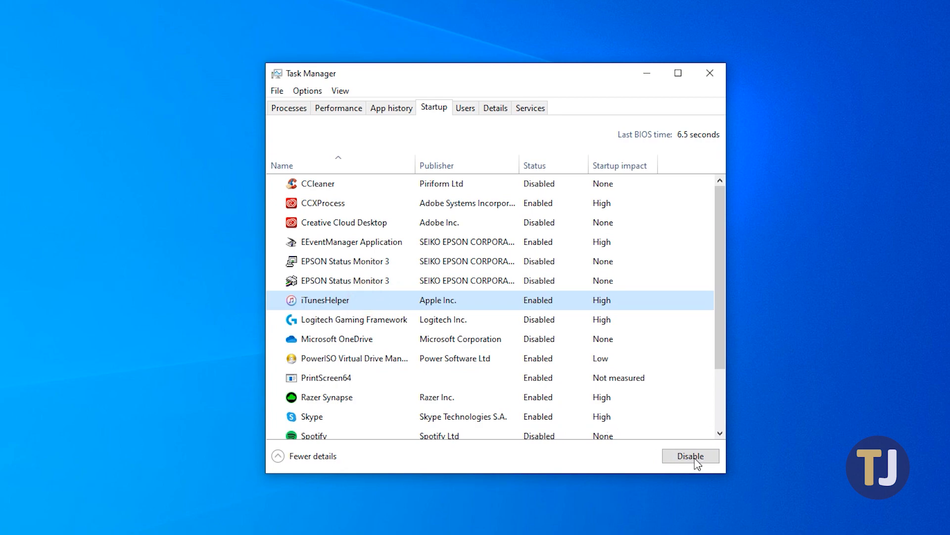
click(690, 455)
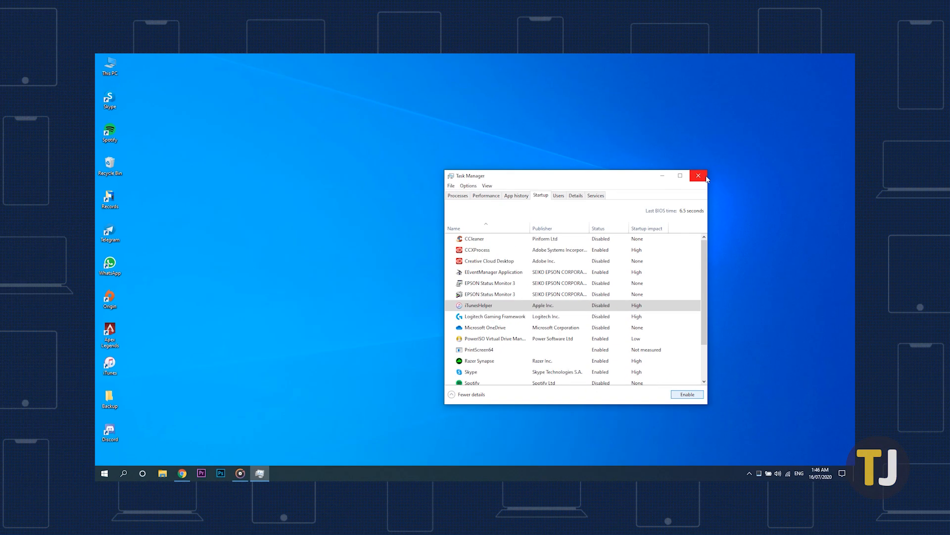
mouse_move(698, 175)
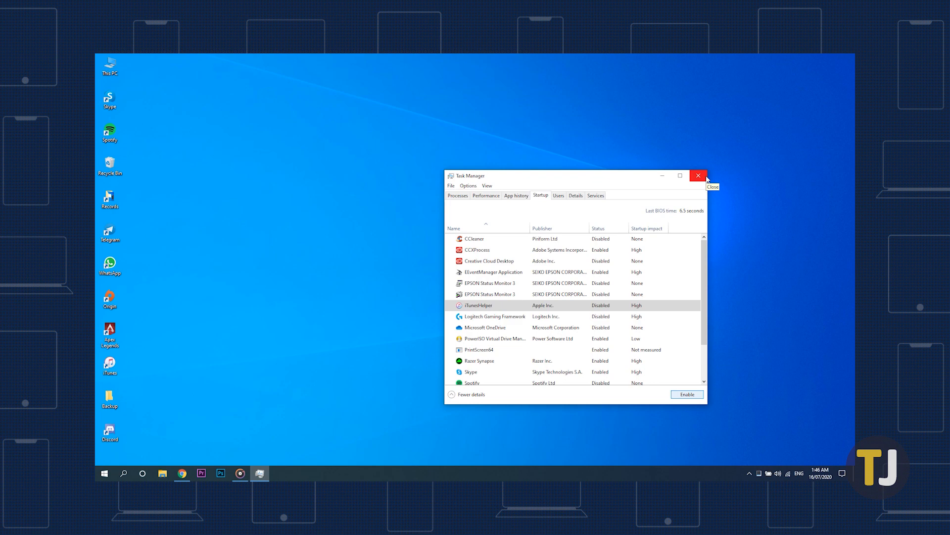